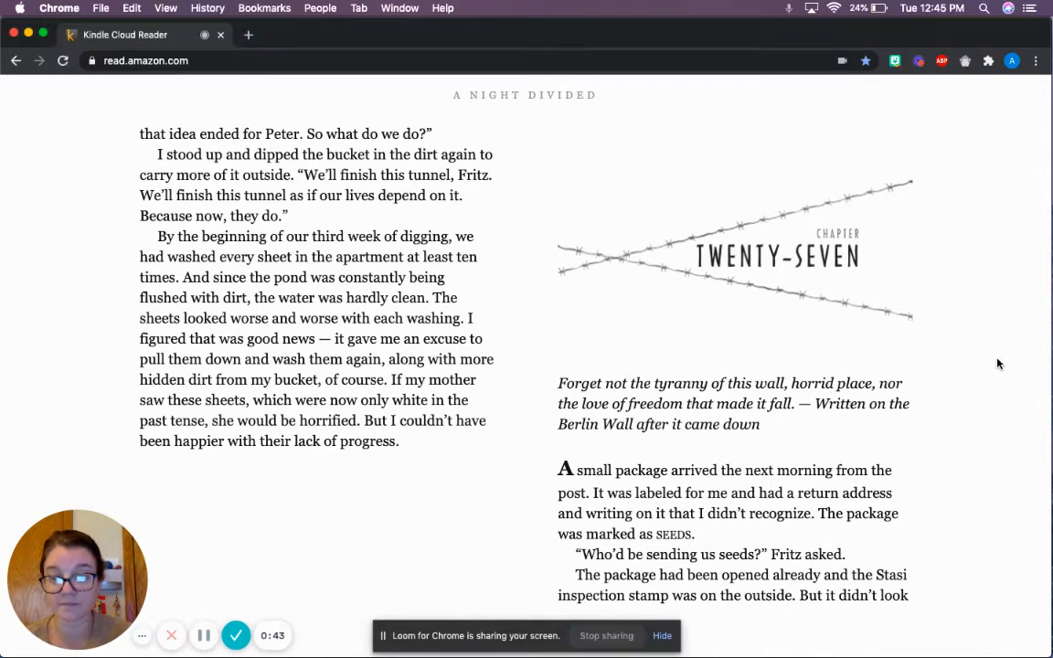
Step: Turn to the next spread, reaching the page where Gerta finds Ostmarks in the seed envelope
left_click(987, 380)
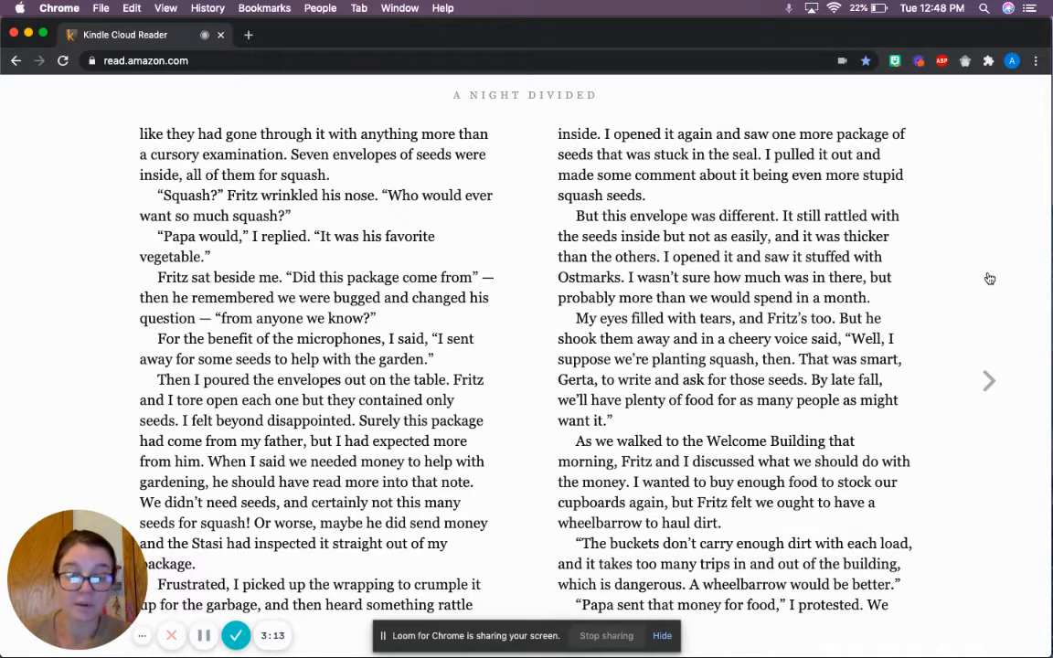
mouse_move(987, 380)
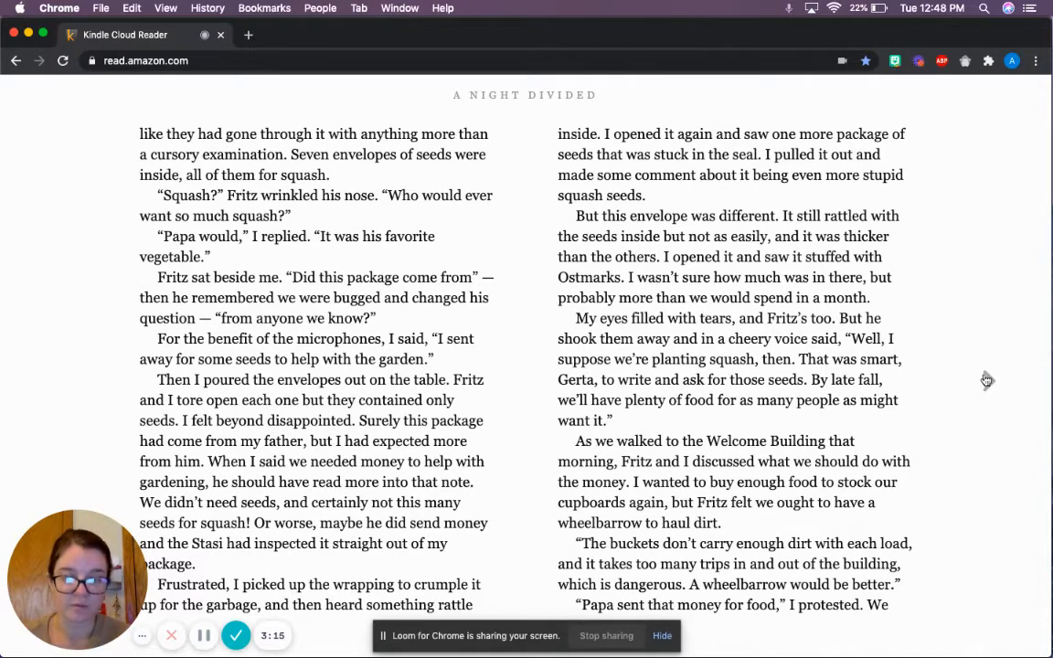
left_click(987, 380)
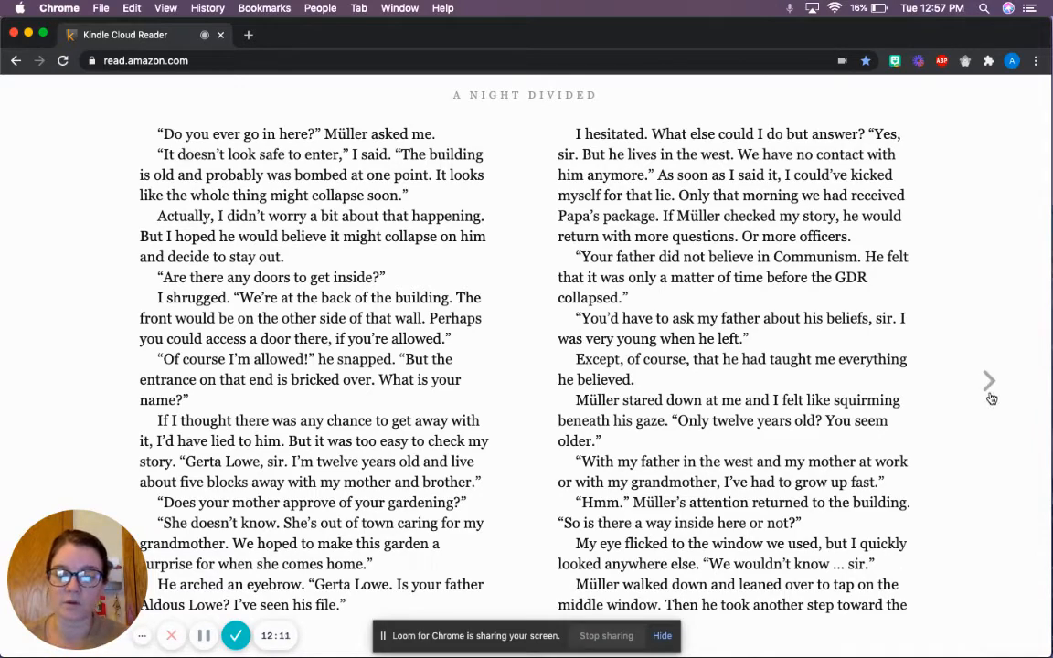
Step: Turn forward to the page where Müller leaves after checking the window
left_click(987, 380)
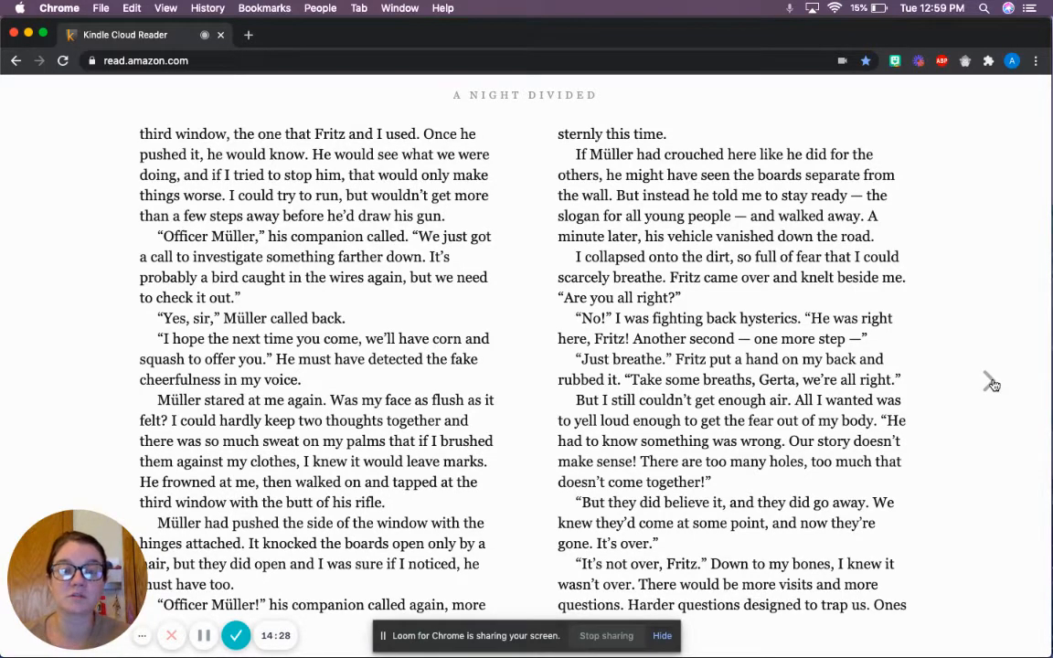
Step: Advance to the opening page of Chapter Twenty-Eight, with Gerta and Fritz digging the tunnel
left_click(991, 382)
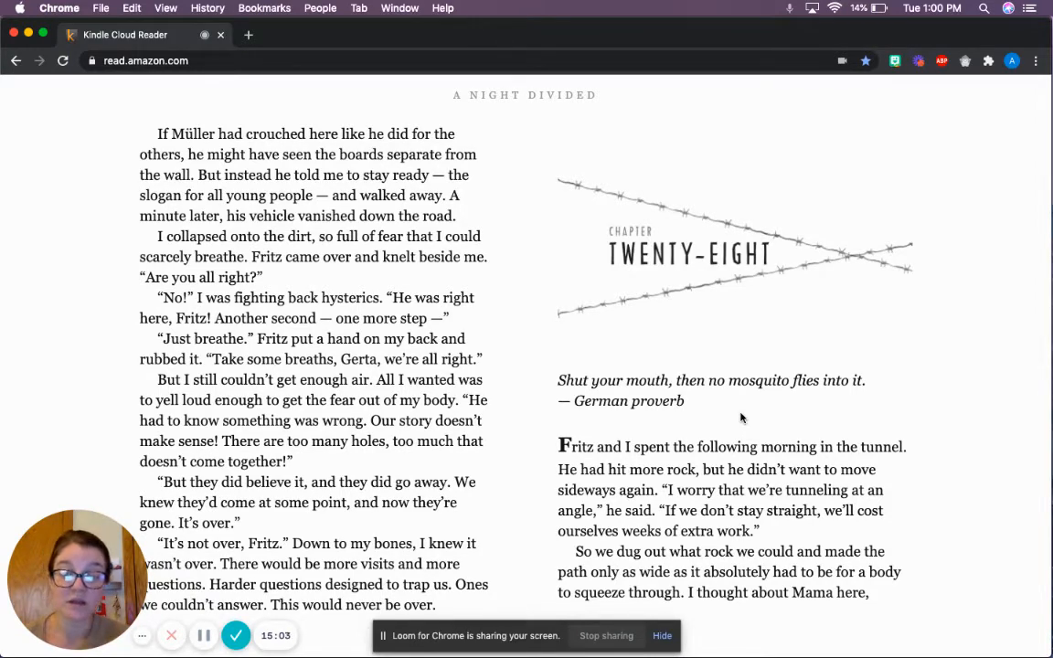
Step: Turn to the next pages, where Anna arrives as Gerta hauls rocks to the pond
left_click(994, 382)
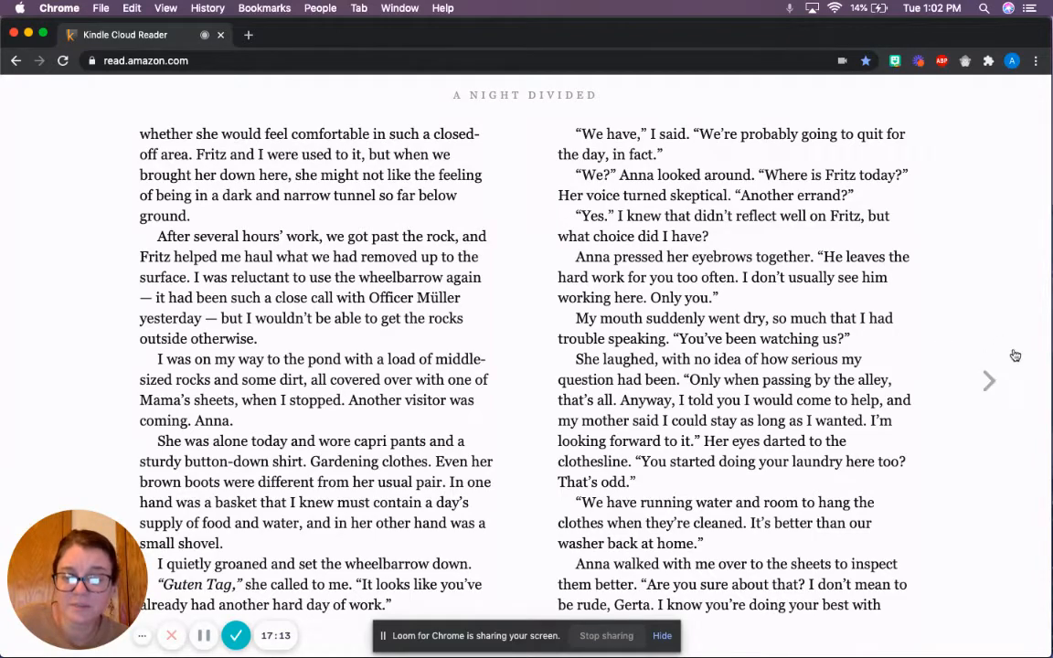
Step: Turn to the following spread, where Gerta turns down Anna's offer to help with laundry
left_click(987, 380)
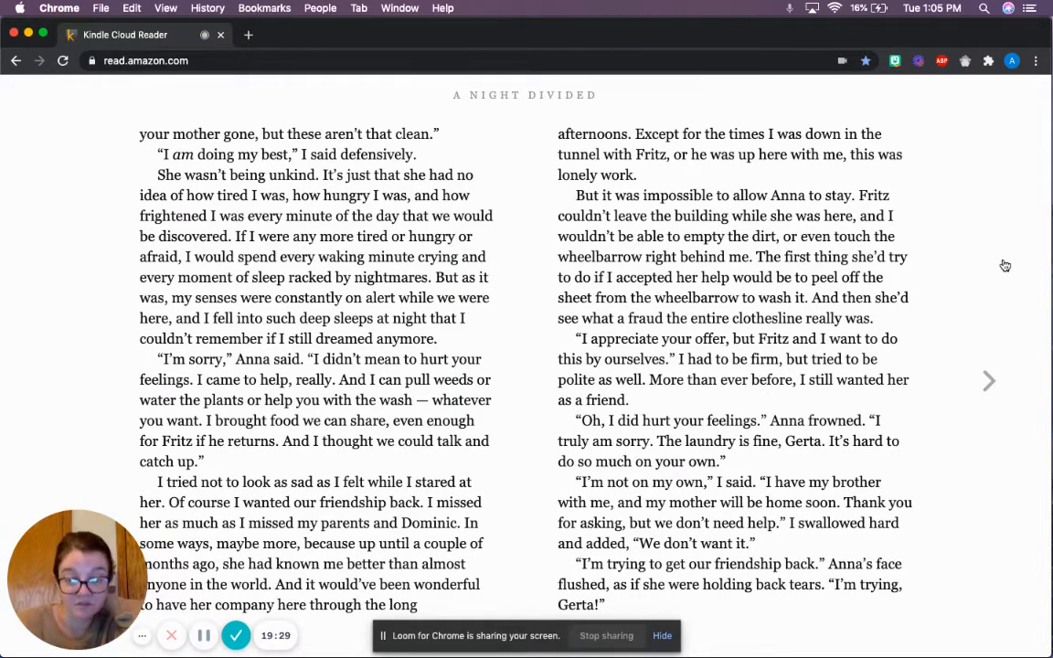
mouse_move(979, 387)
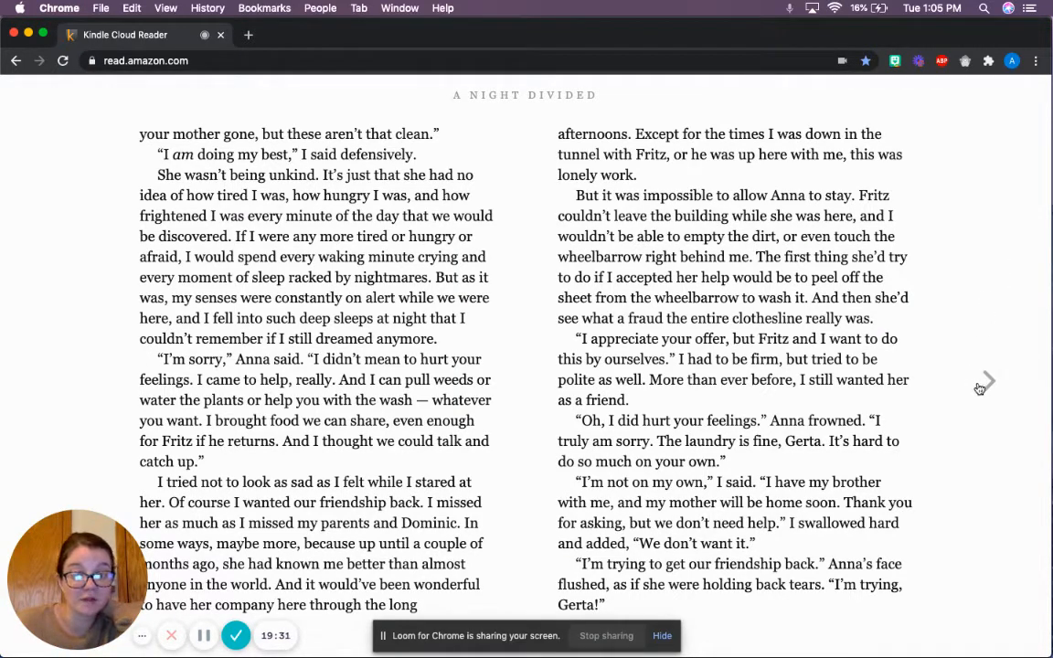
mouse_move(980, 398)
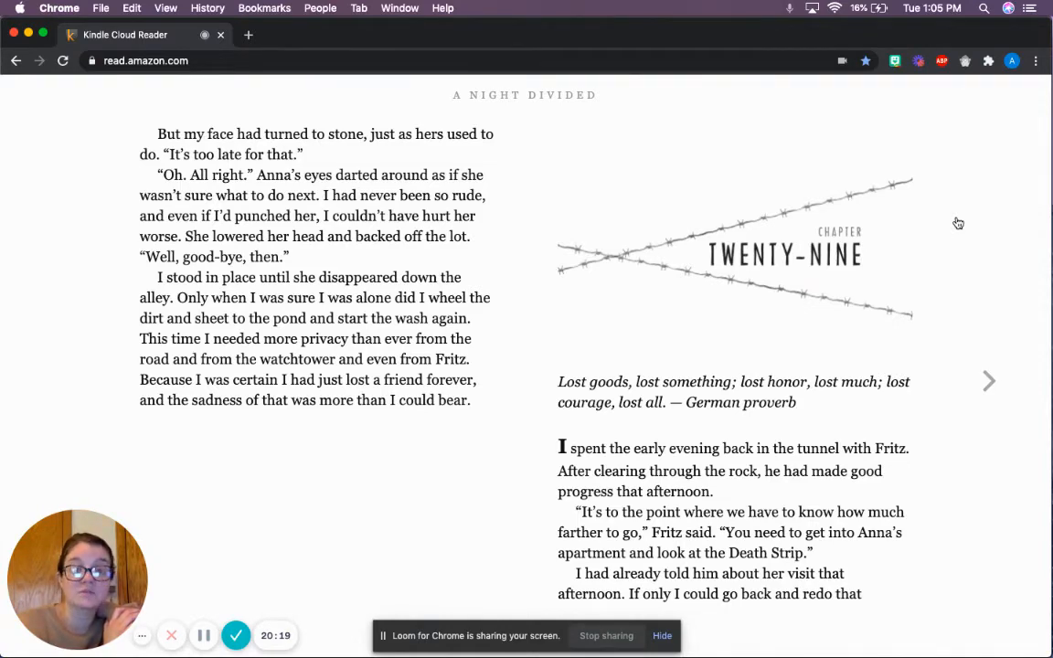
mouse_move(930, 230)
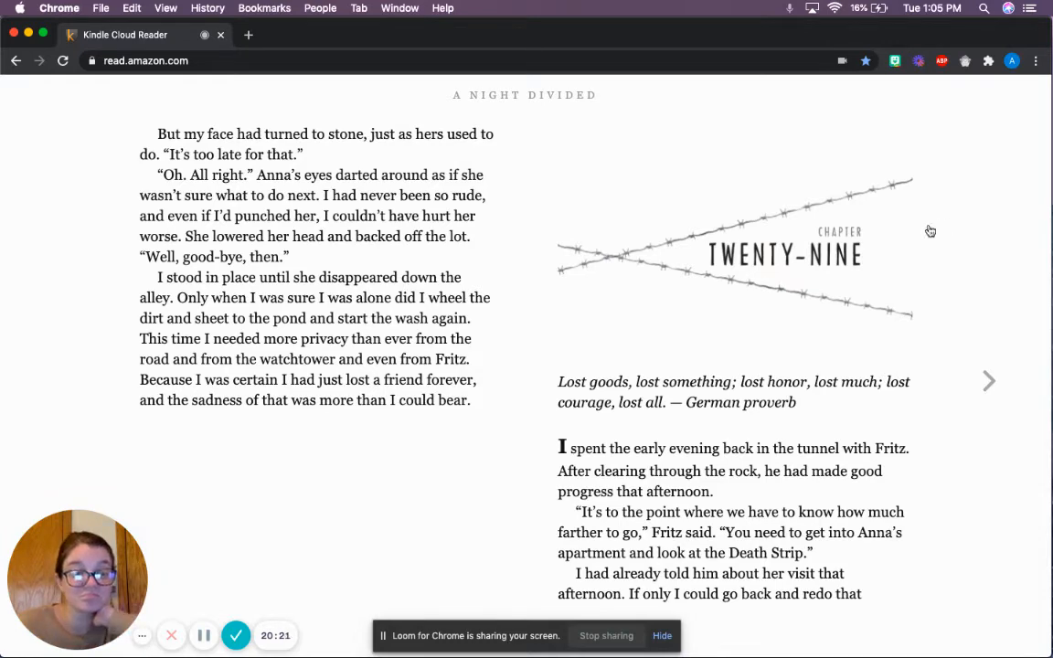